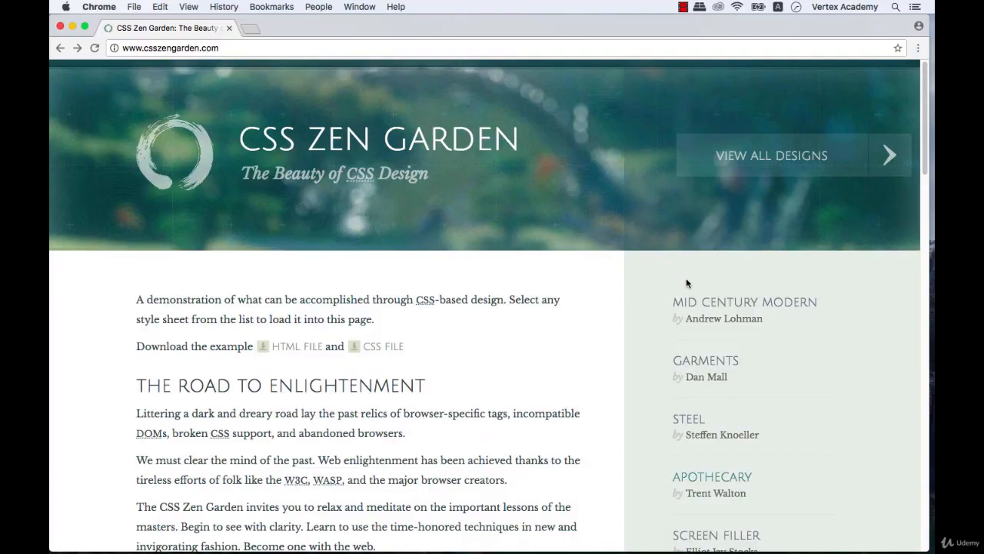
# Scroll through the blue-and-yellow design 217 after opening designs 221 and 217 in tabs
pyautogui.scroll(-3)
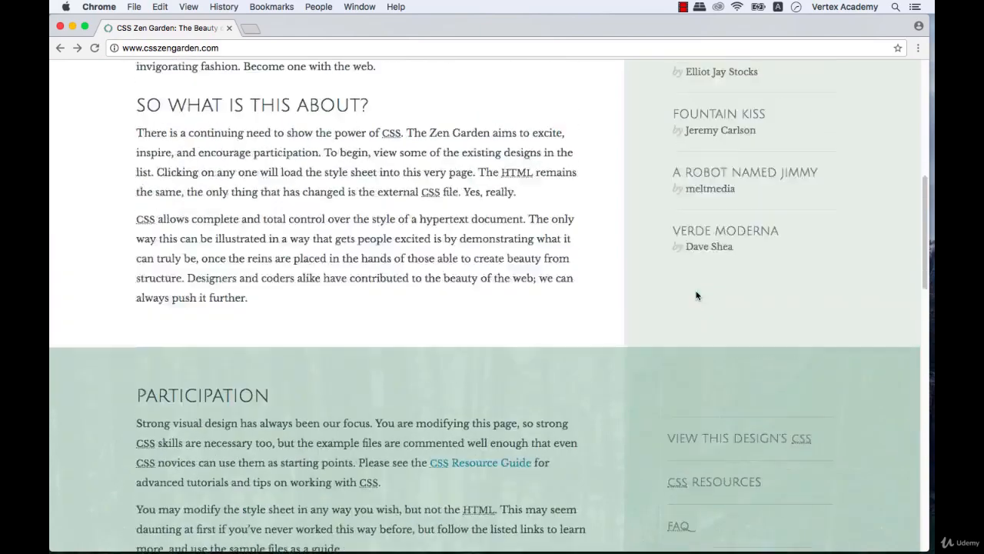
pyautogui.scroll(3)
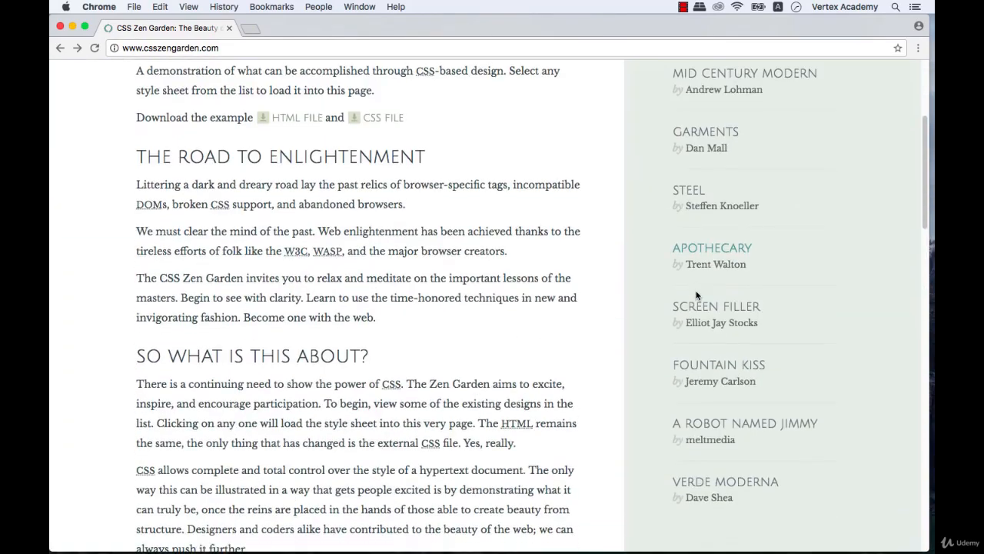
pyautogui.scroll(3)
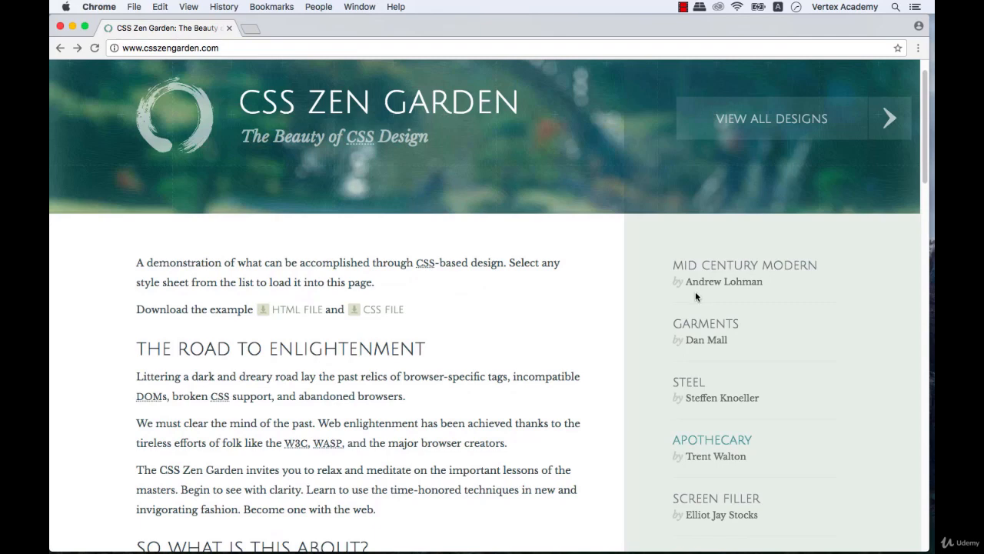
pyautogui.moveTo(709, 271)
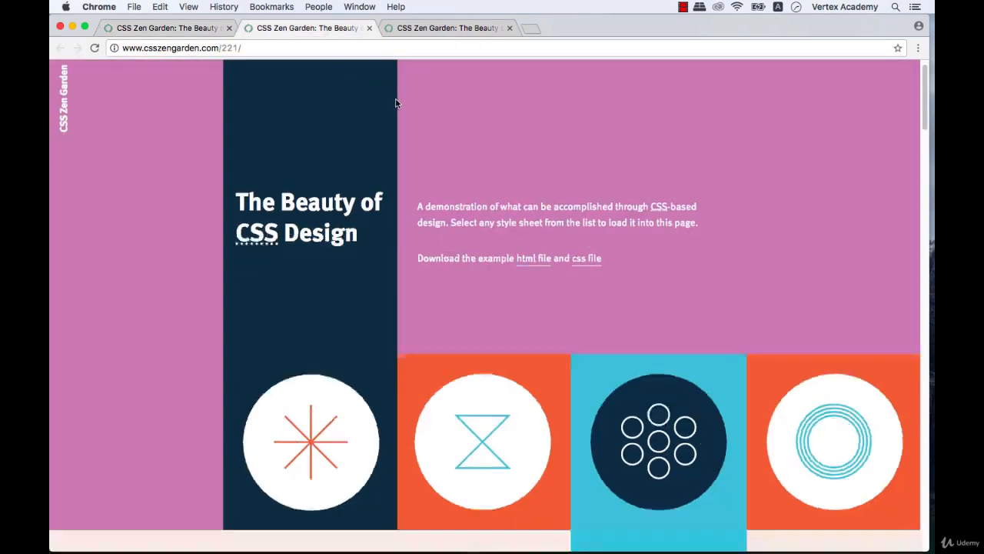
pyautogui.scroll(-3)
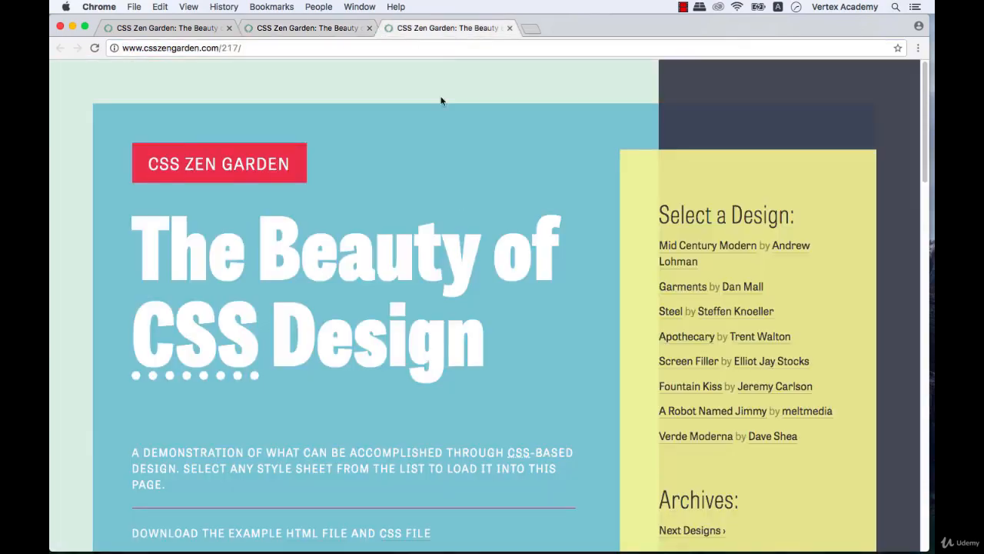
pyautogui.scroll(-3)
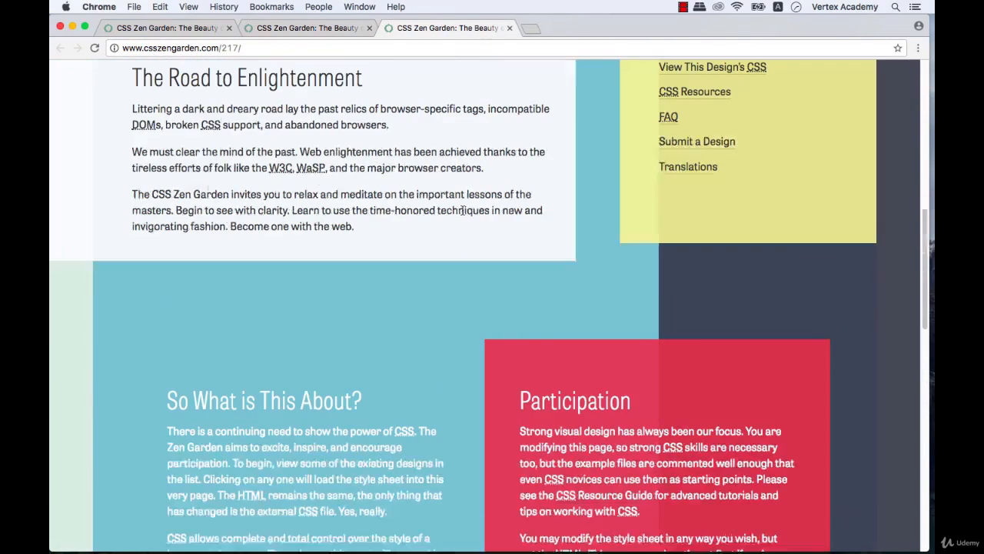
pyautogui.scroll(3)
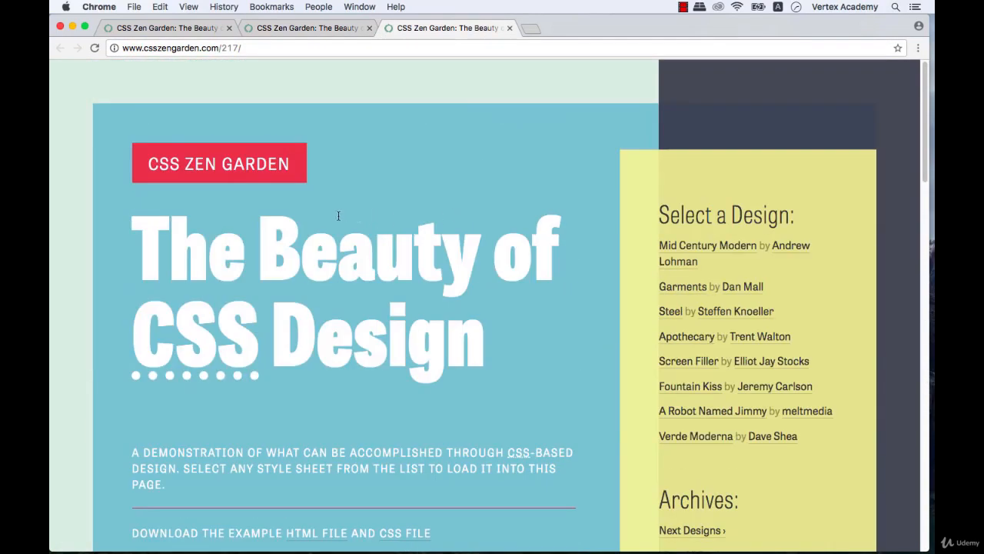
pyautogui.moveTo(156, 233)
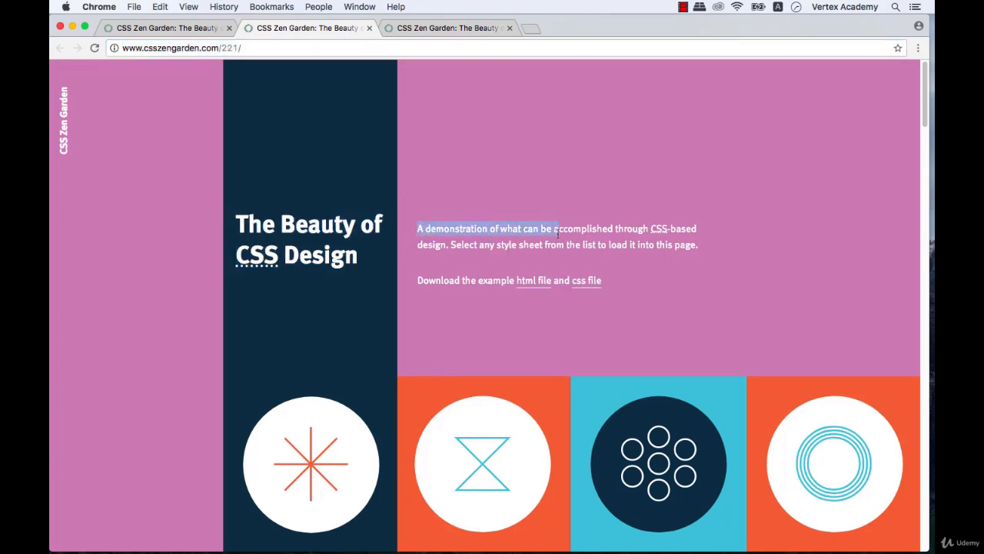
# Switch to the design 221 tab and scroll down to its Requirements section
pyautogui.click(453, 28)
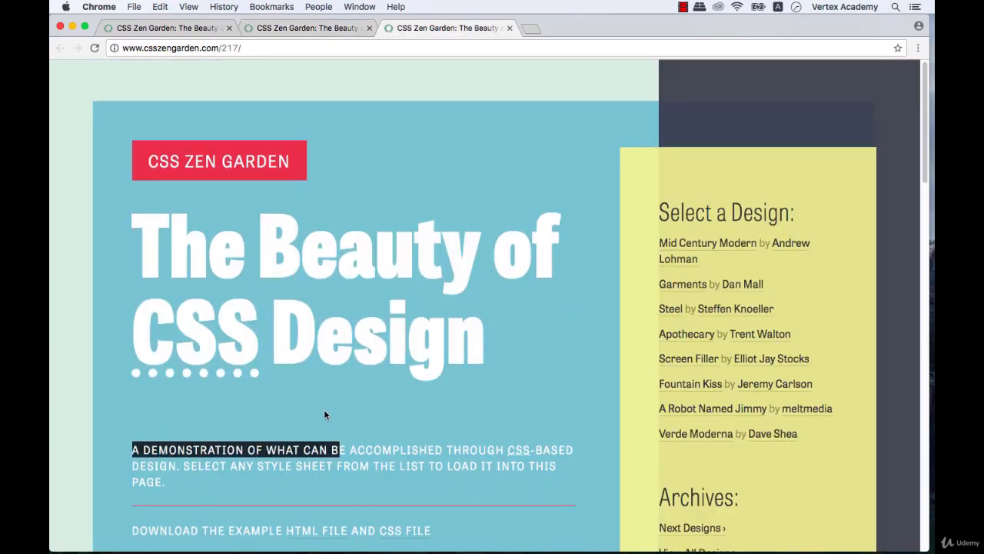
pyautogui.scroll(-3)
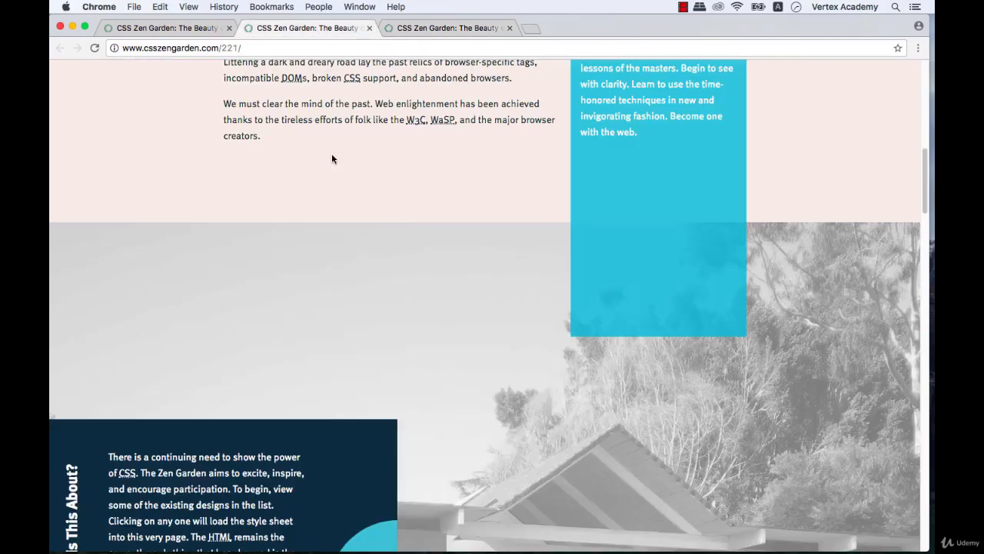
pyautogui.scroll(-3)
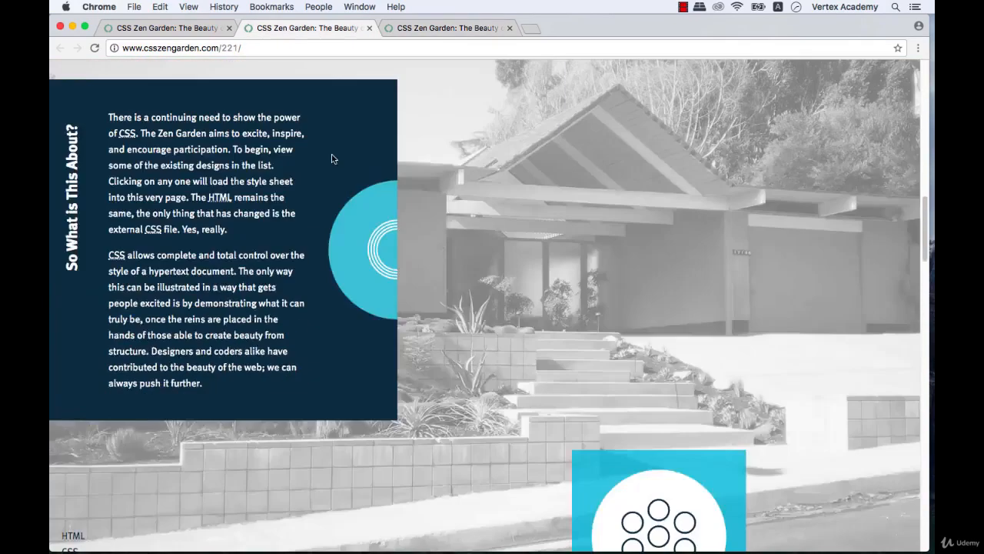
pyautogui.scroll(-3)
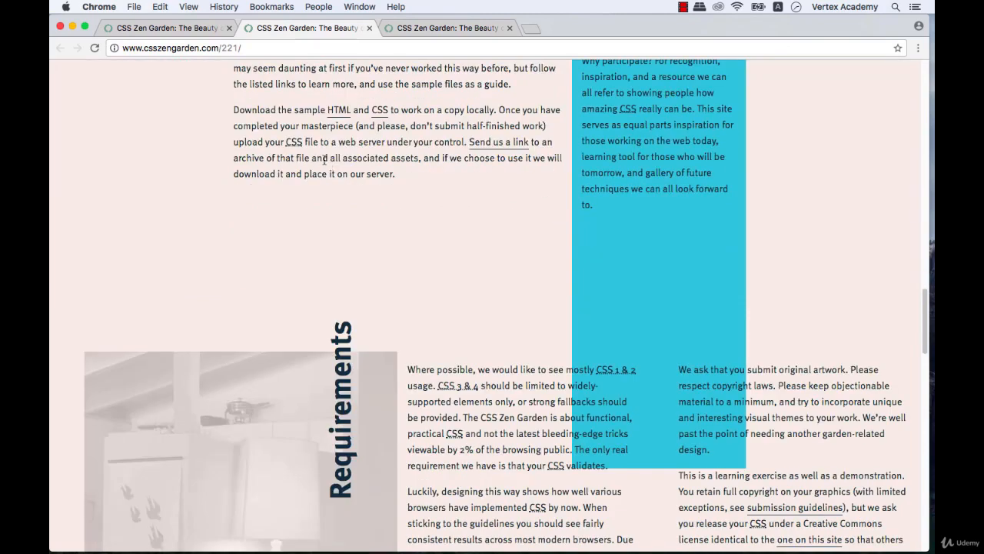